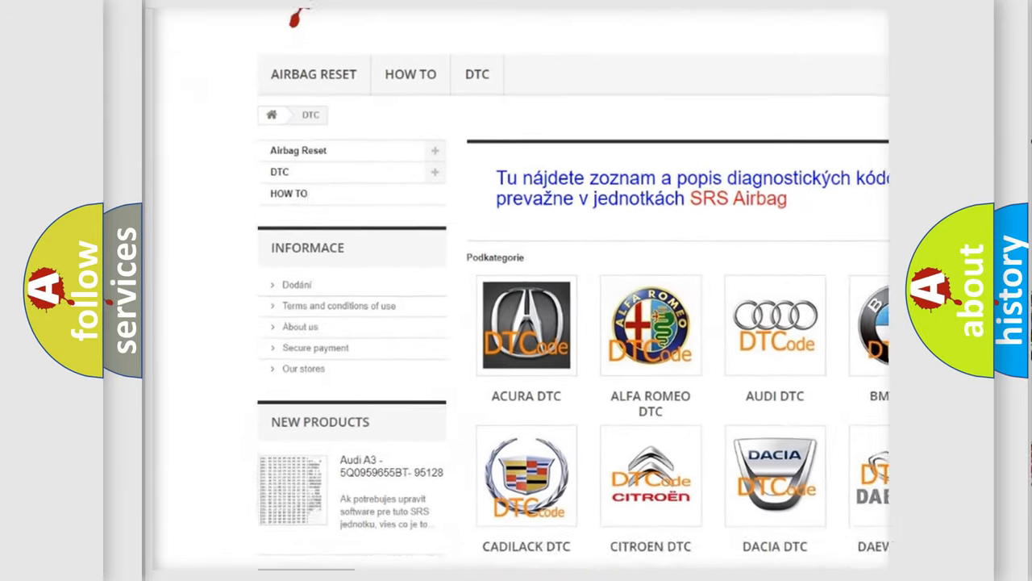
scroll("down", 3)
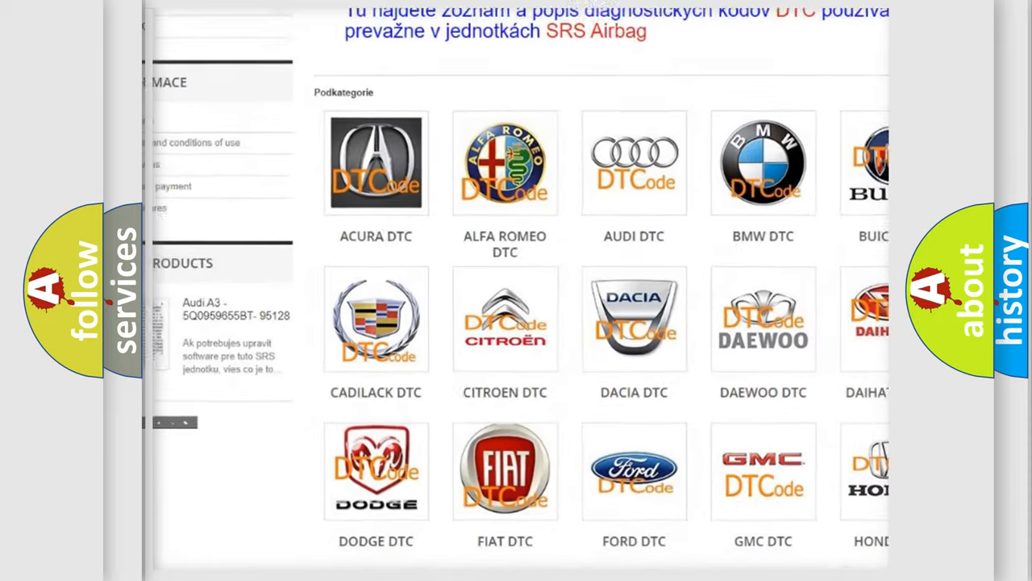
scroll("down", 3)
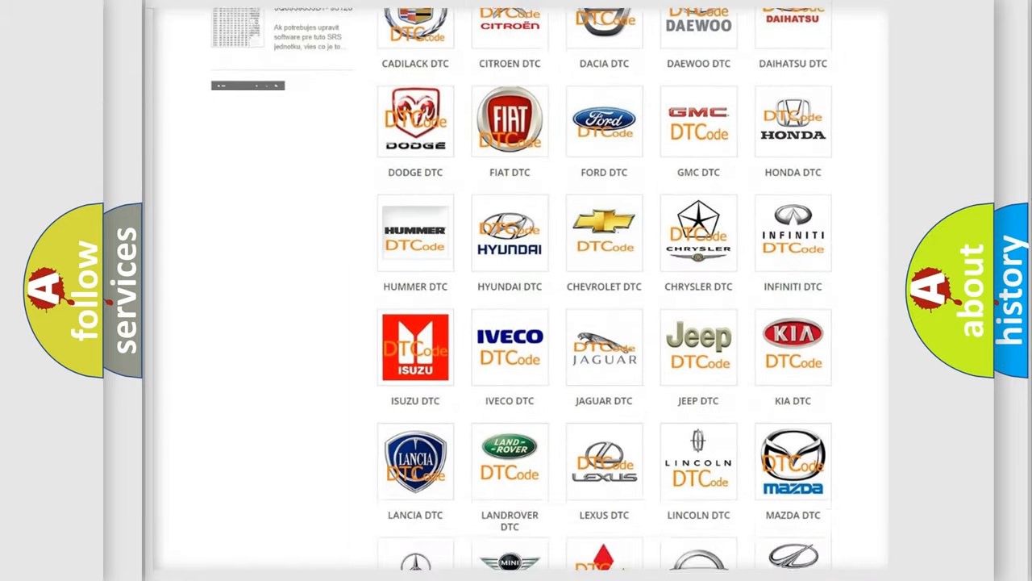
scroll("down", 3)
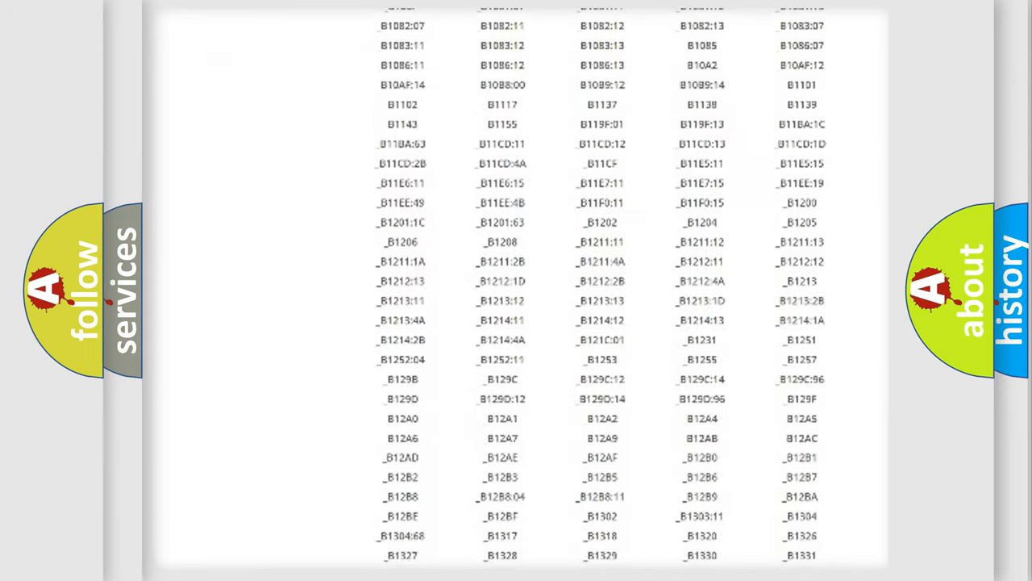
scroll("down", 3)
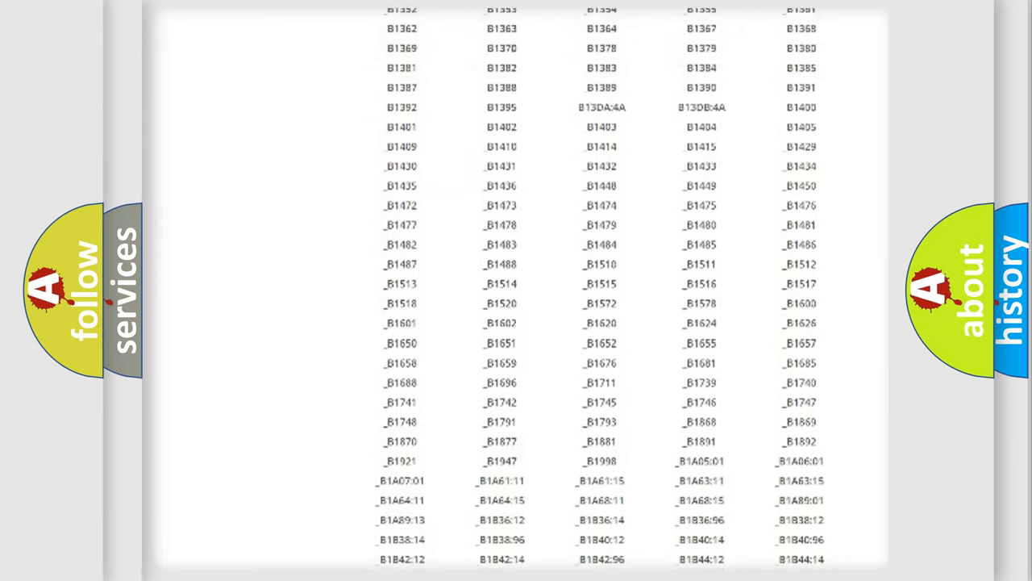
scroll("up", 3)
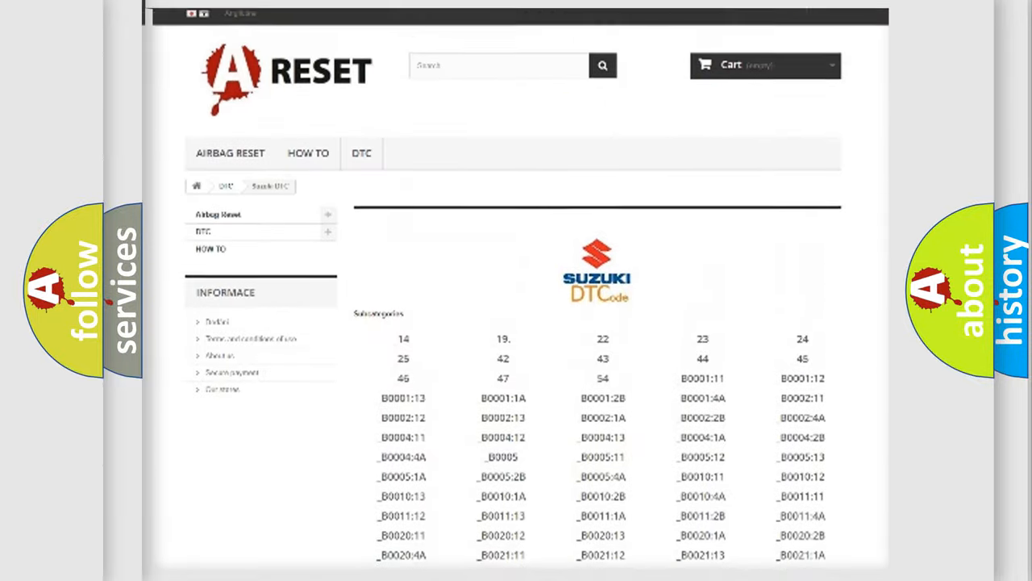